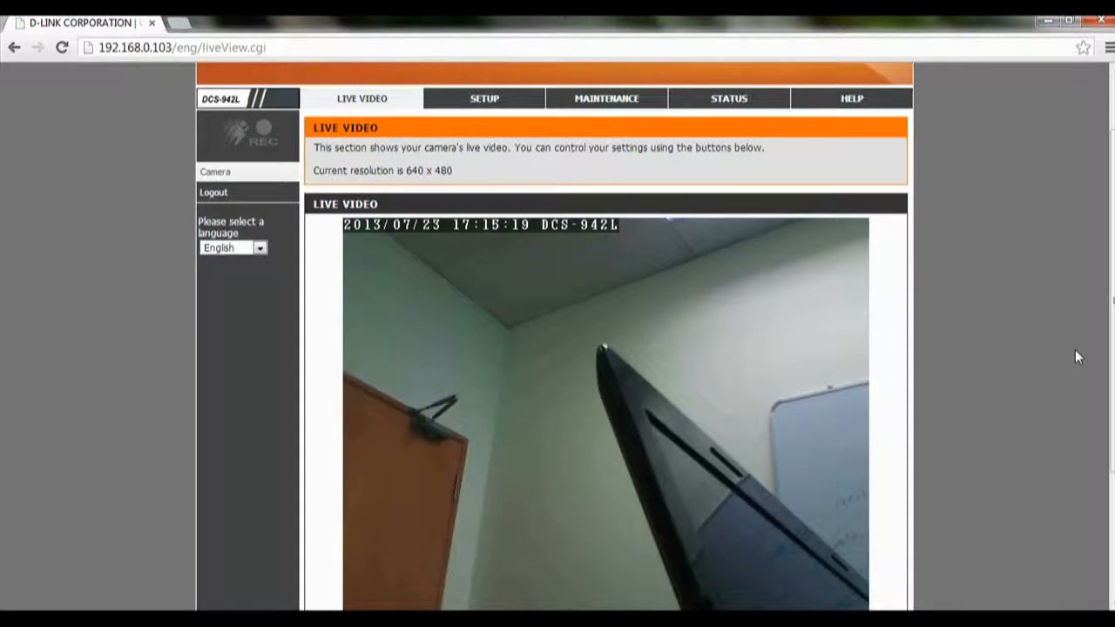
mouse_move(33, 61)
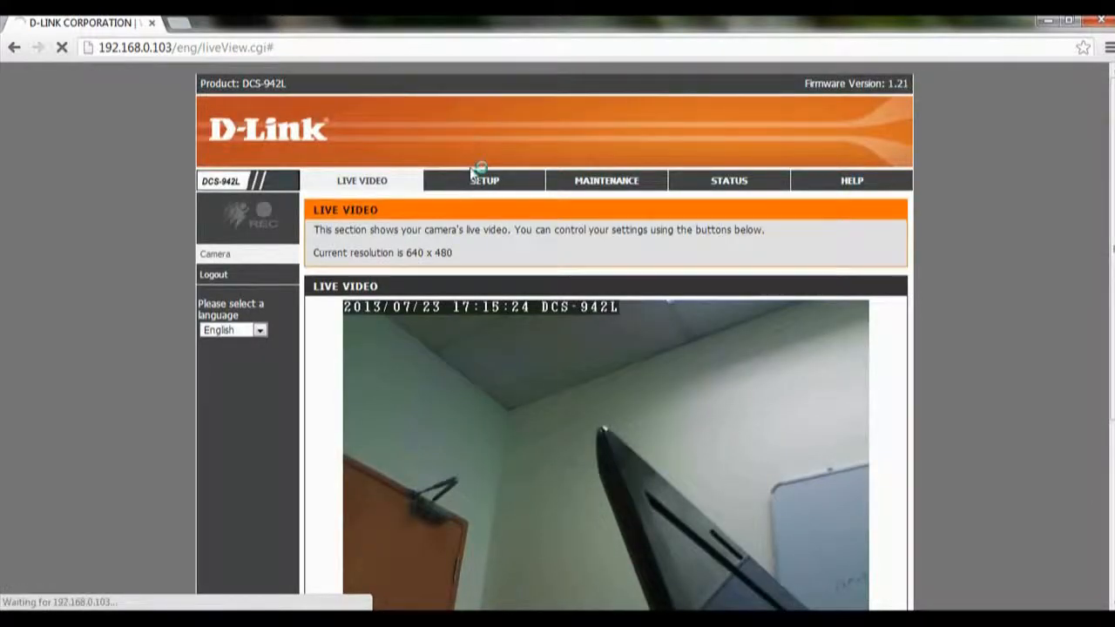
Step: Switch from the live view to the camera's SETUP section
click(484, 180)
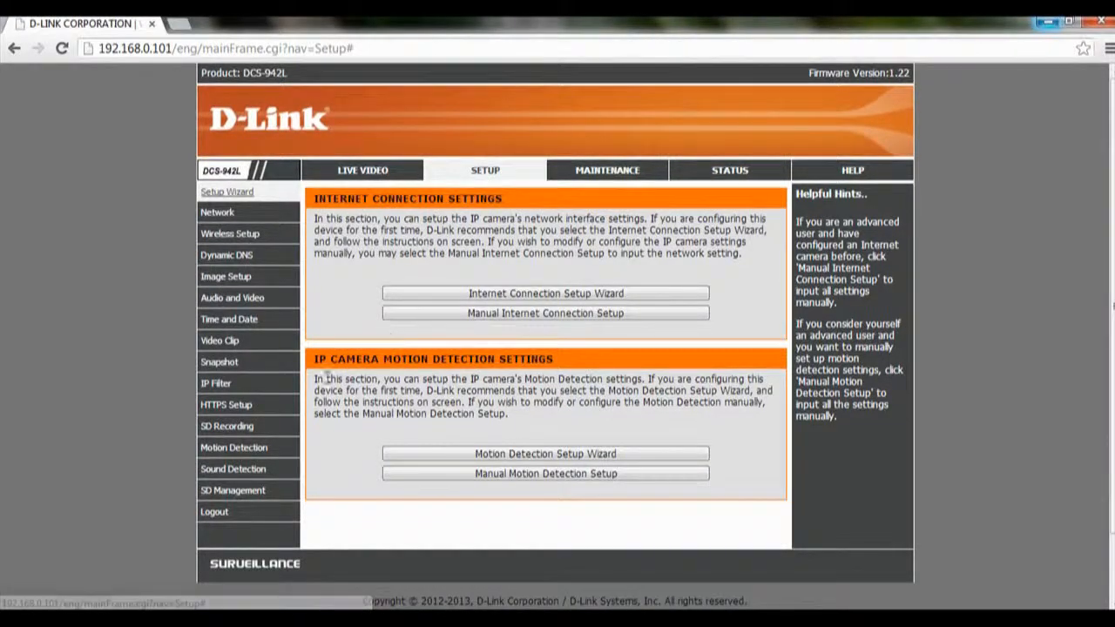
Step: Enable Video Motion and draw the detection area over the left and middle of the preview
click(234, 448)
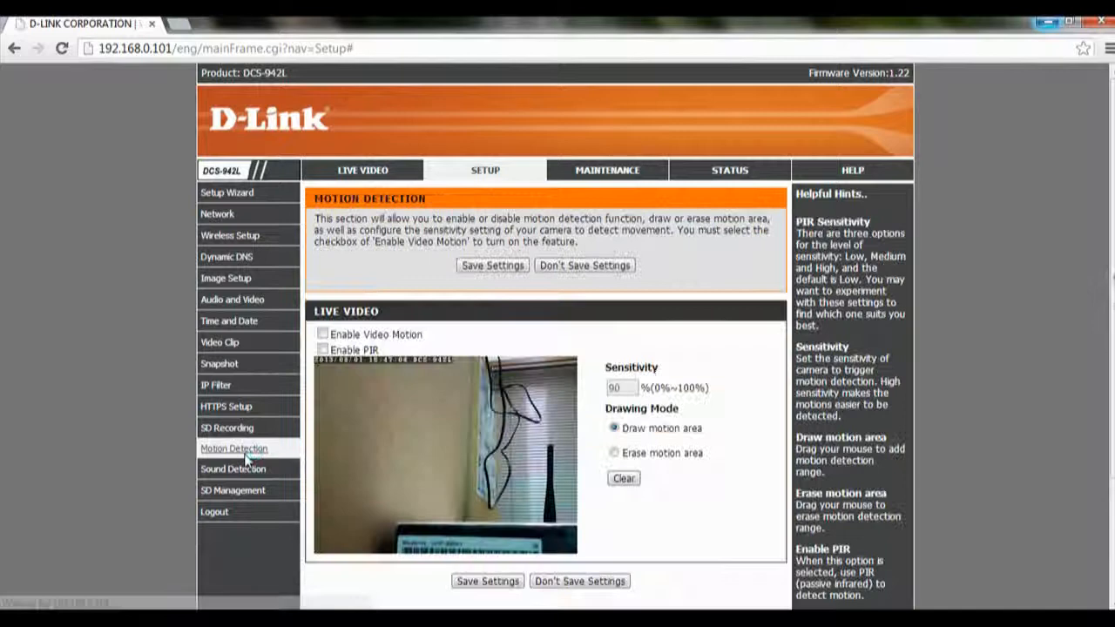
scroll(down, 3)
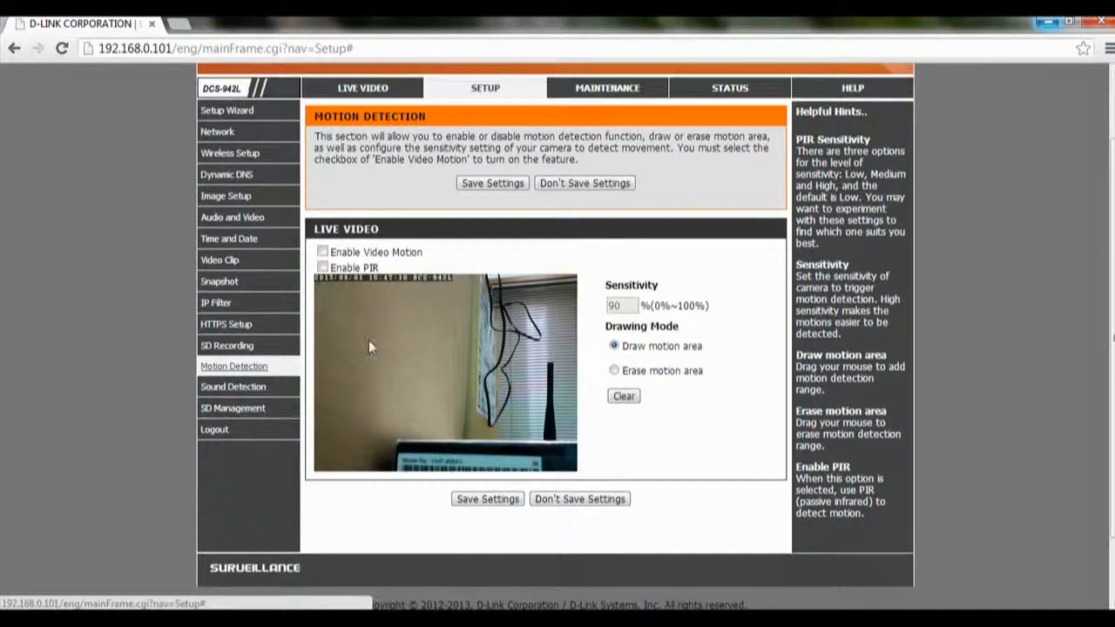
click(324, 251)
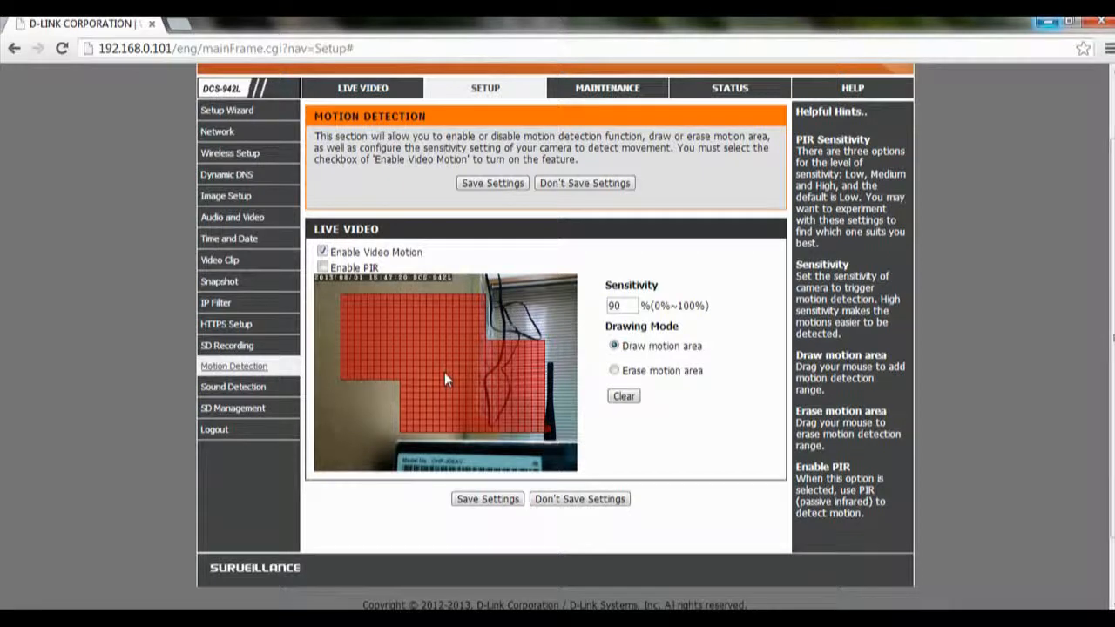
mouse_move(387, 305)
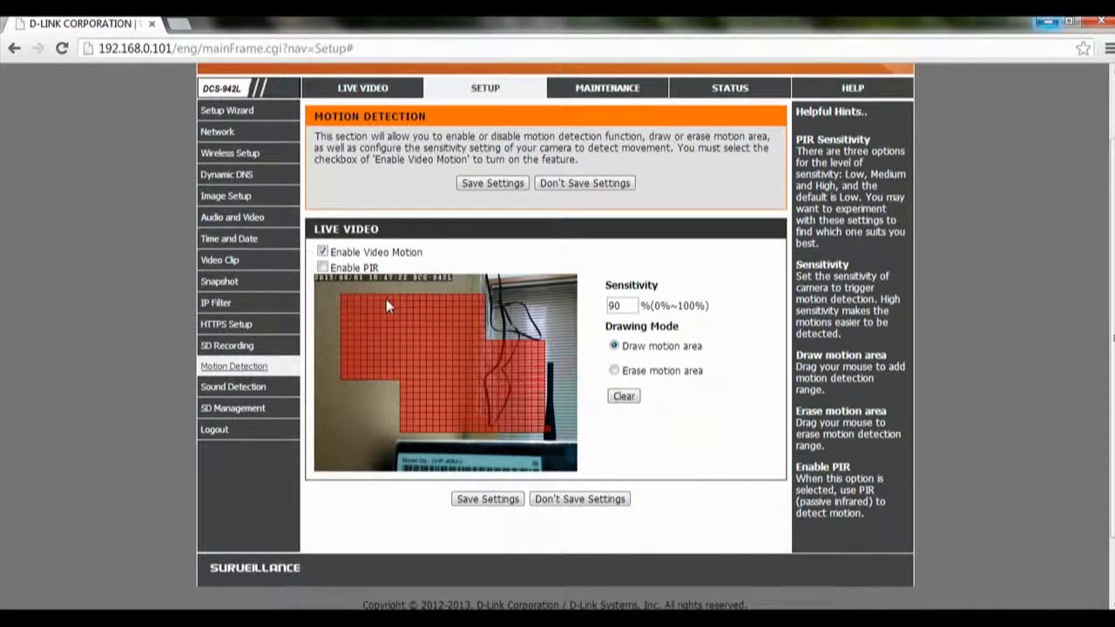
Step: Enable the PIR sensor at medium sensitivity and save the motion detection settings
click(323, 268)
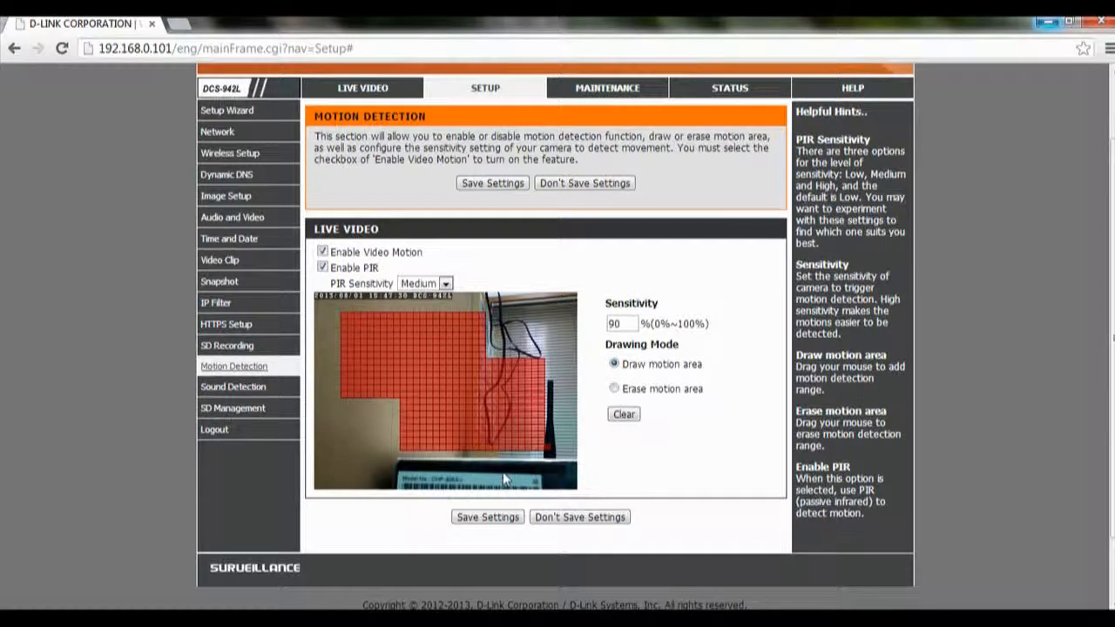
click(488, 516)
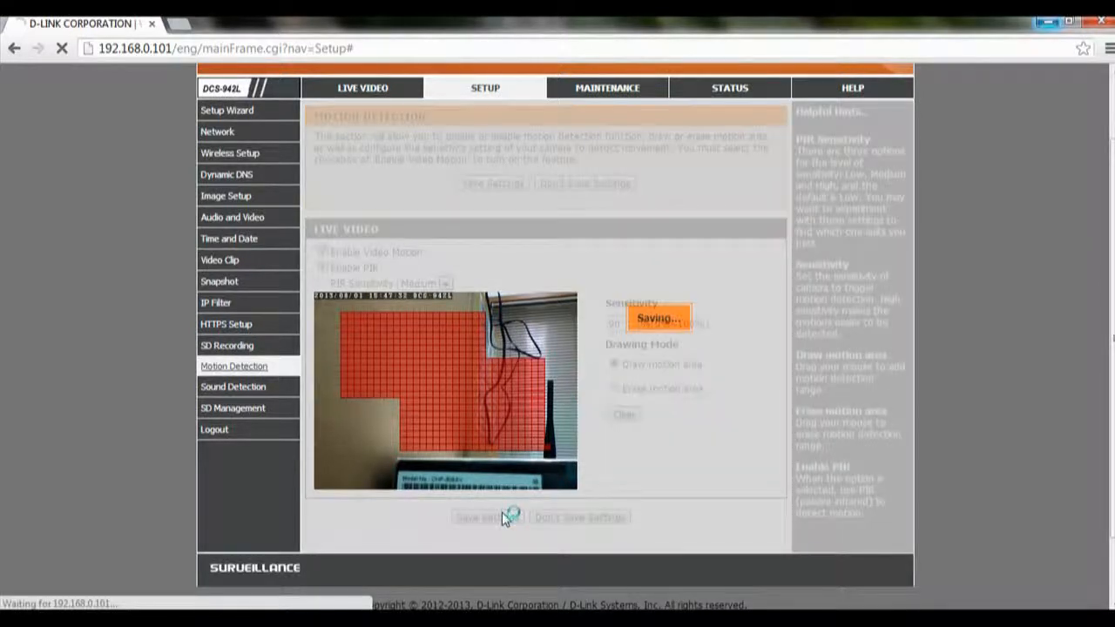
click(488, 516)
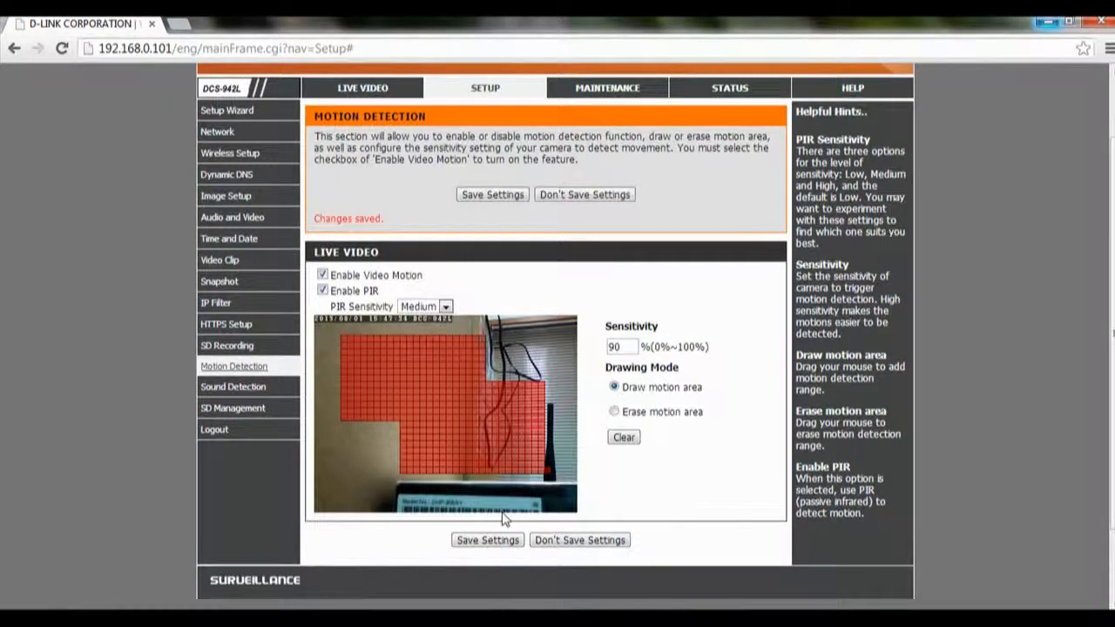
mouse_move(310, 329)
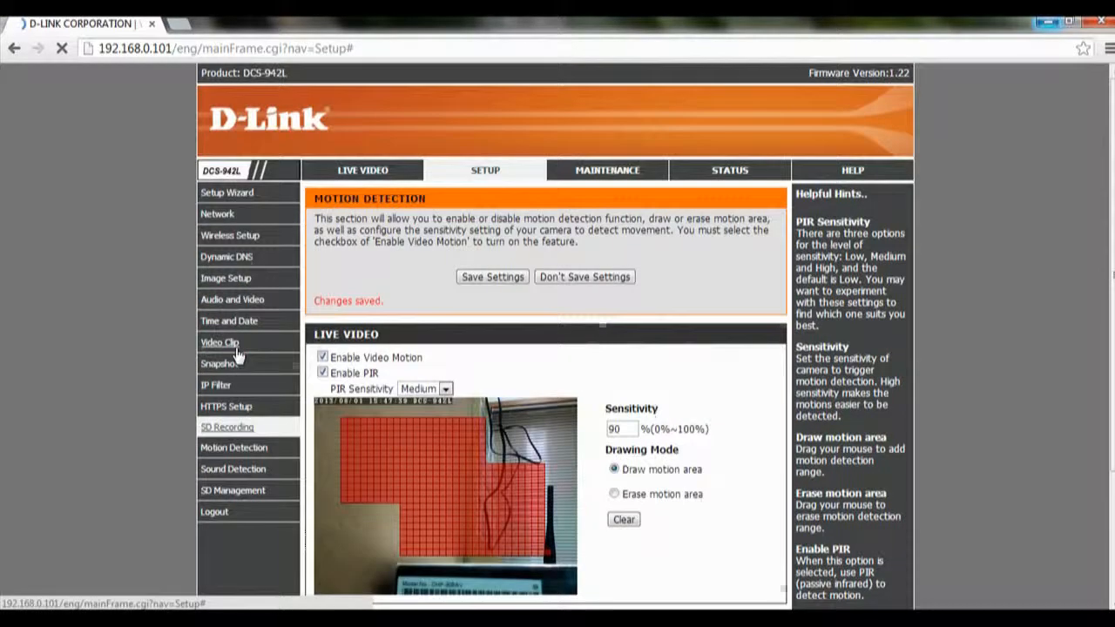
Step: Enable SD Recording with Motion as the trigger
click(226, 427)
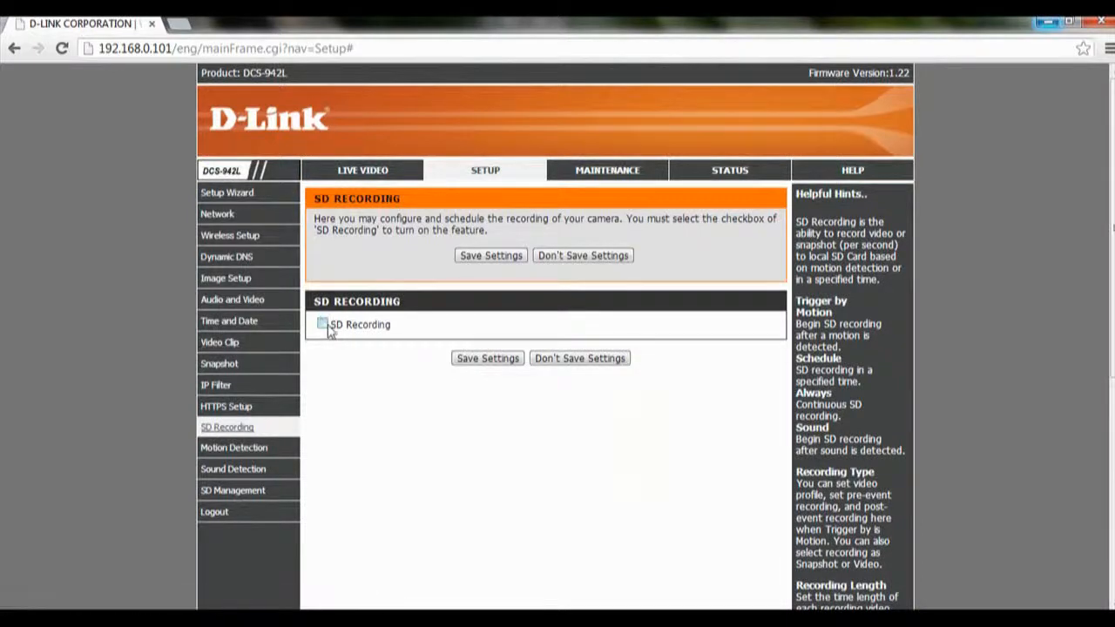
click(323, 324)
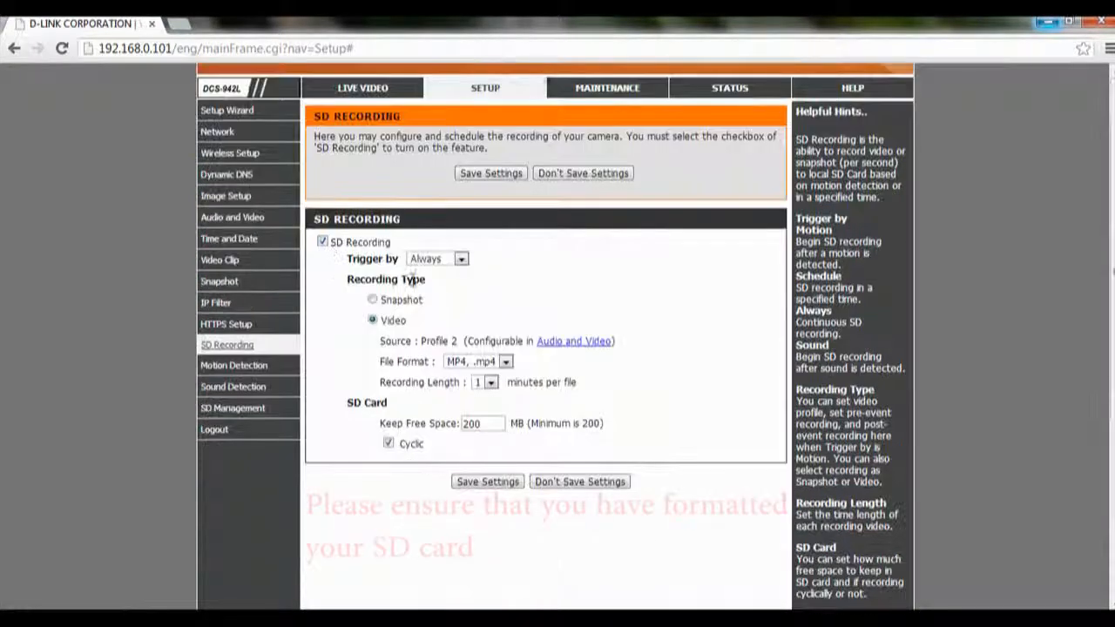
click(438, 258)
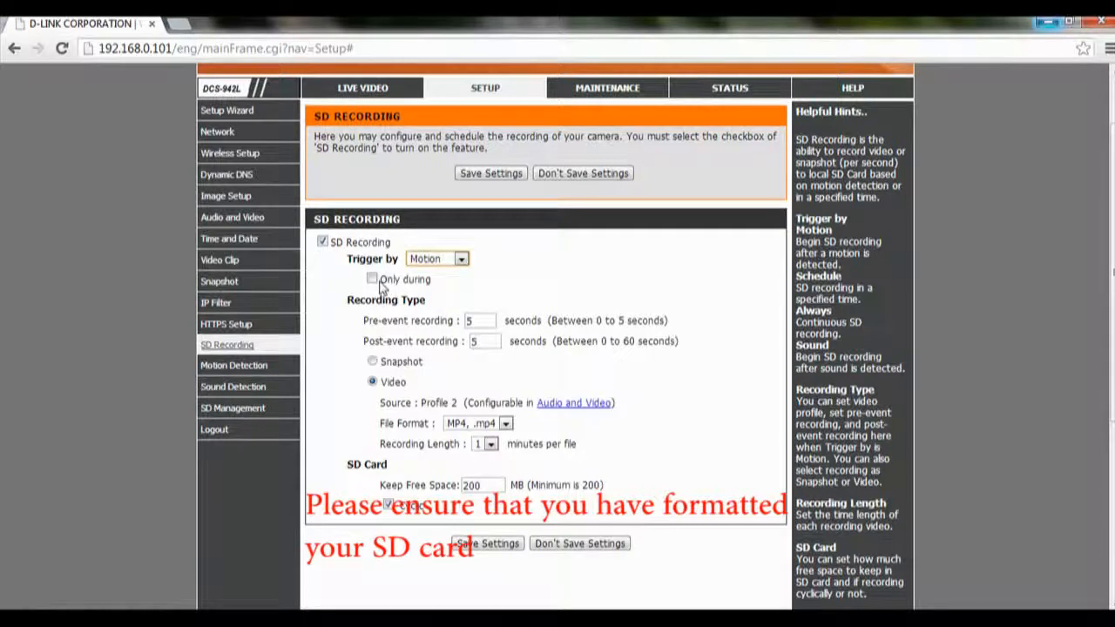
Step: Limit recording to scheduled days, keep Video type, and enable Cyclic overwriting
click(373, 279)
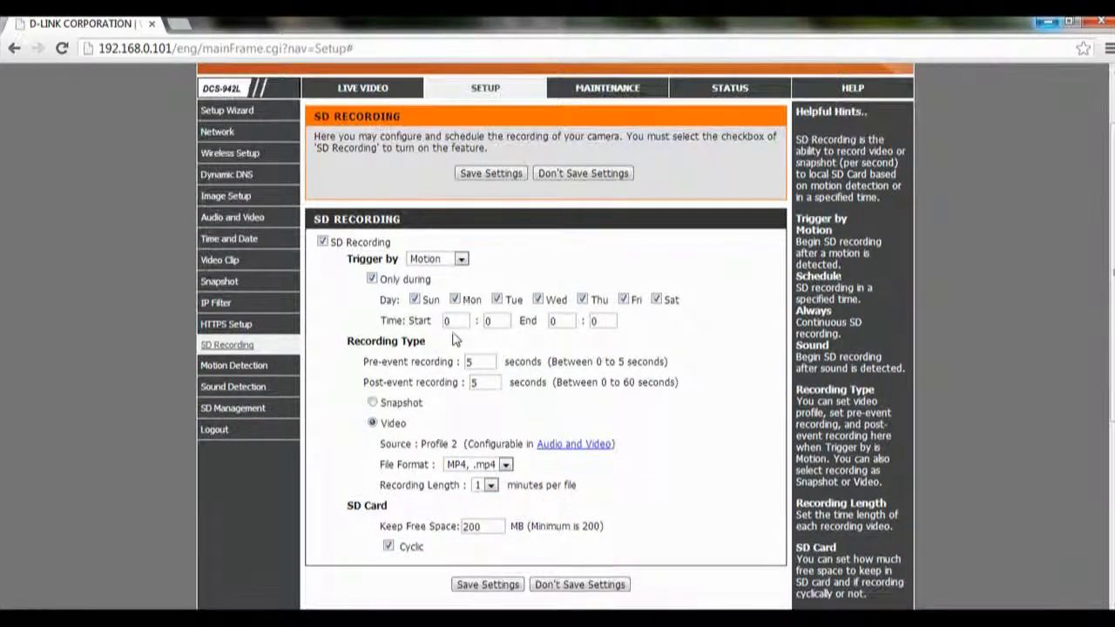
scroll(down, 3)
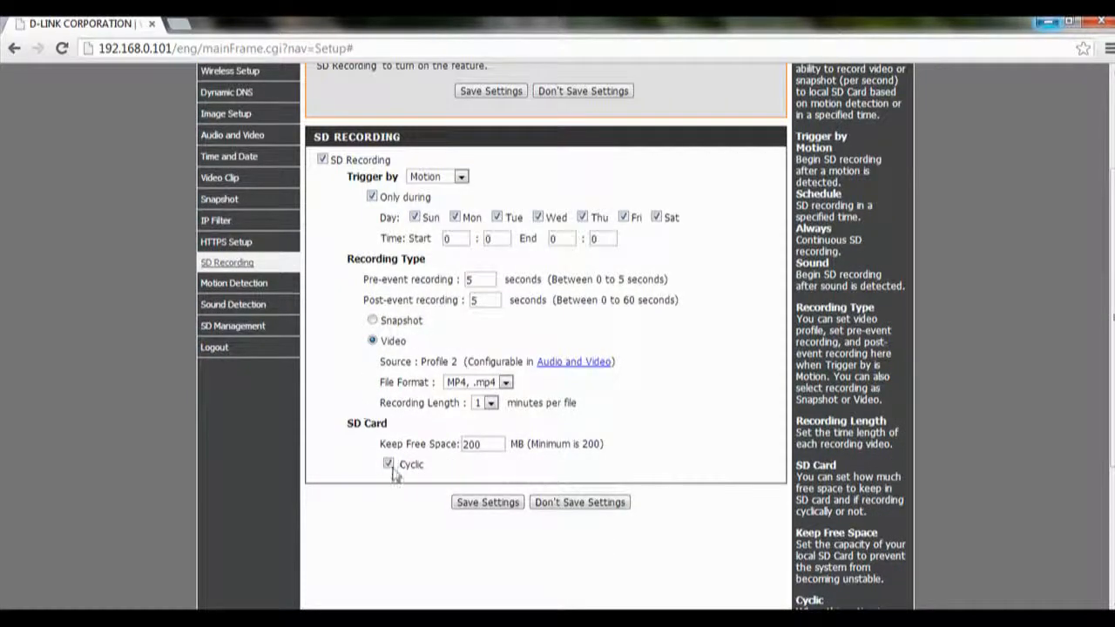
click(389, 463)
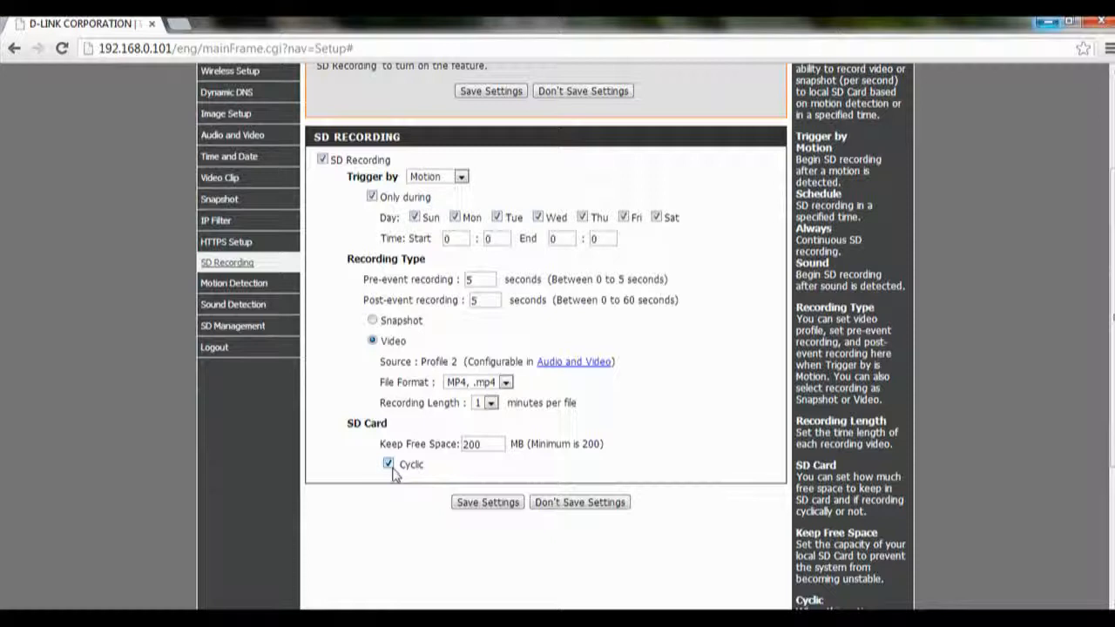